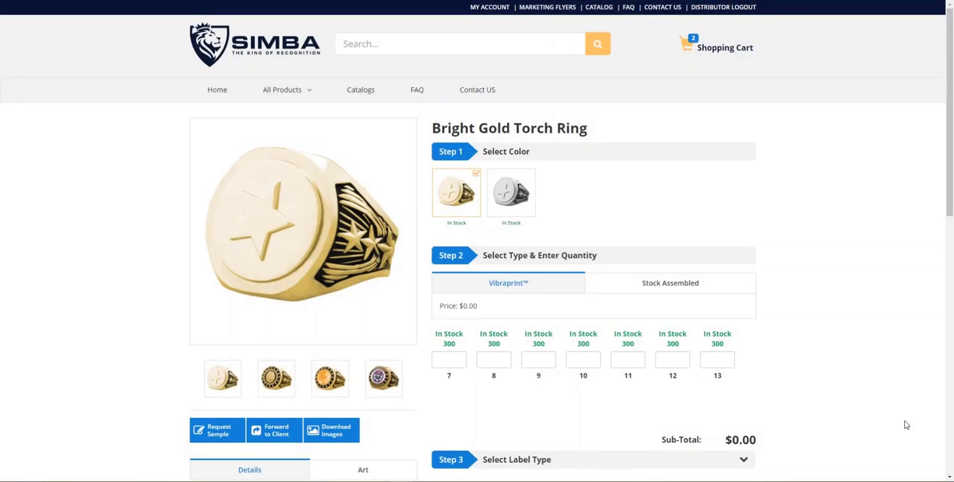
pyautogui.moveTo(892, 427)
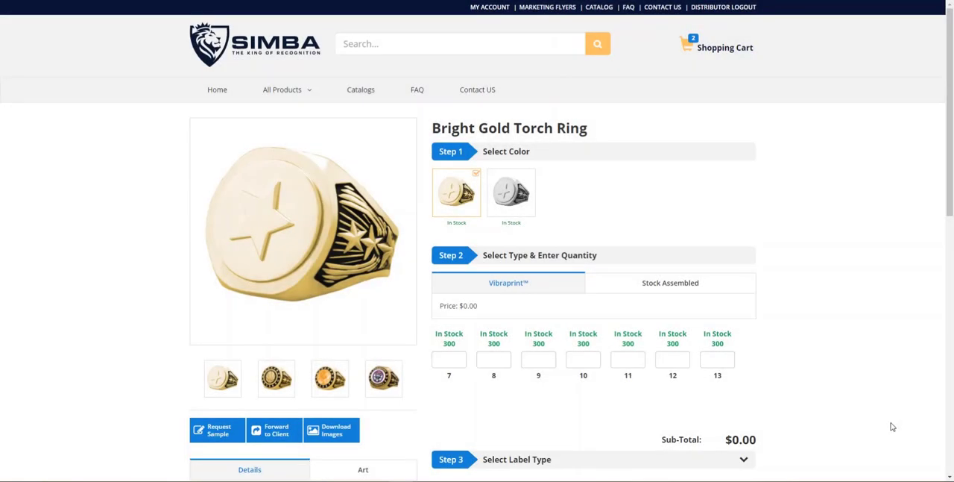
# Expand Step 6 Ring Packaging on the Bright Gold Torch Ring page to see its Poly Bag drop-down.
pyautogui.scroll(-3)
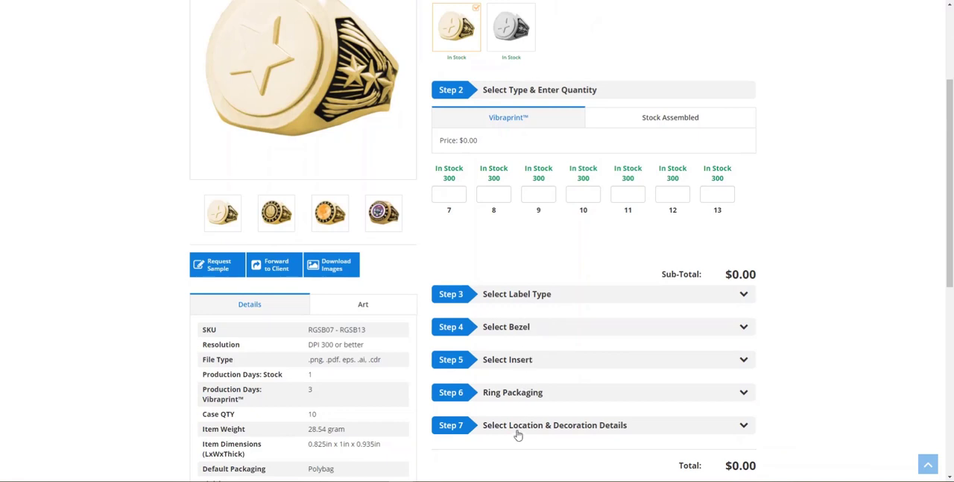
pyautogui.moveTo(522, 396)
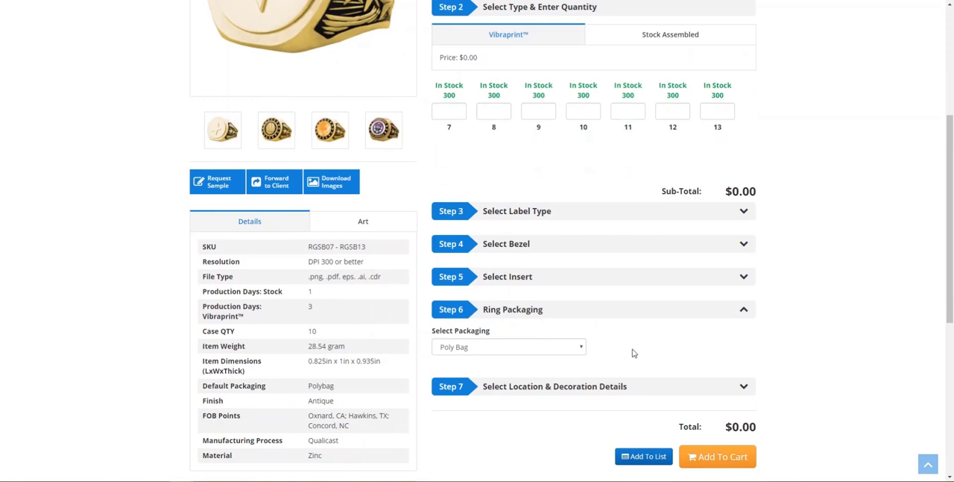
pyautogui.moveTo(554, 352)
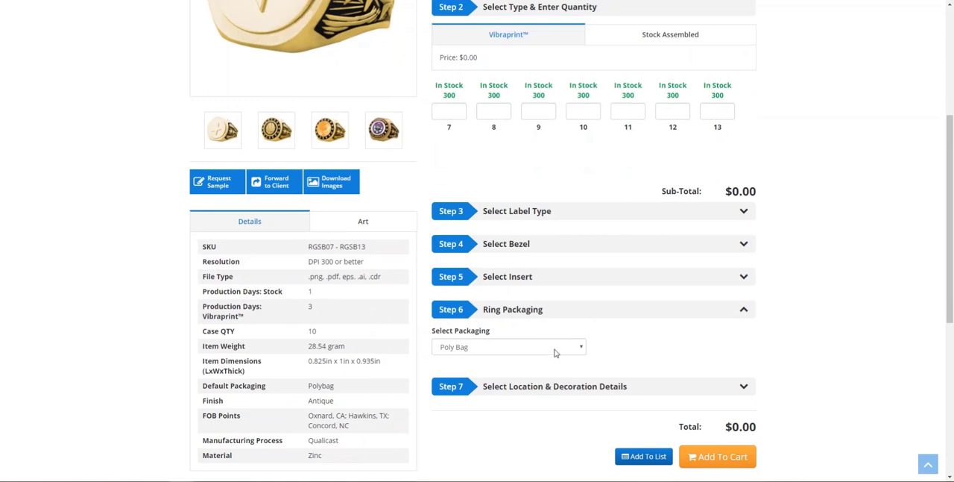
pyautogui.click(510, 346)
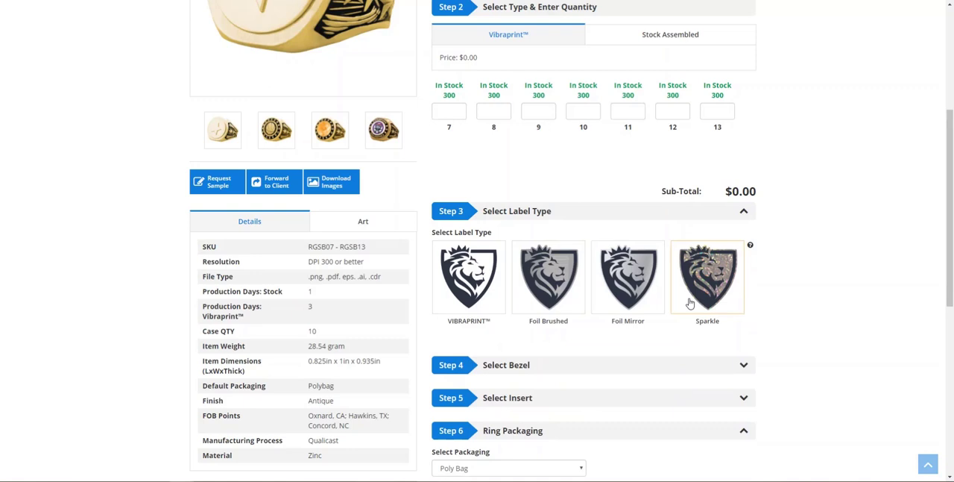
pyautogui.moveTo(695, 328)
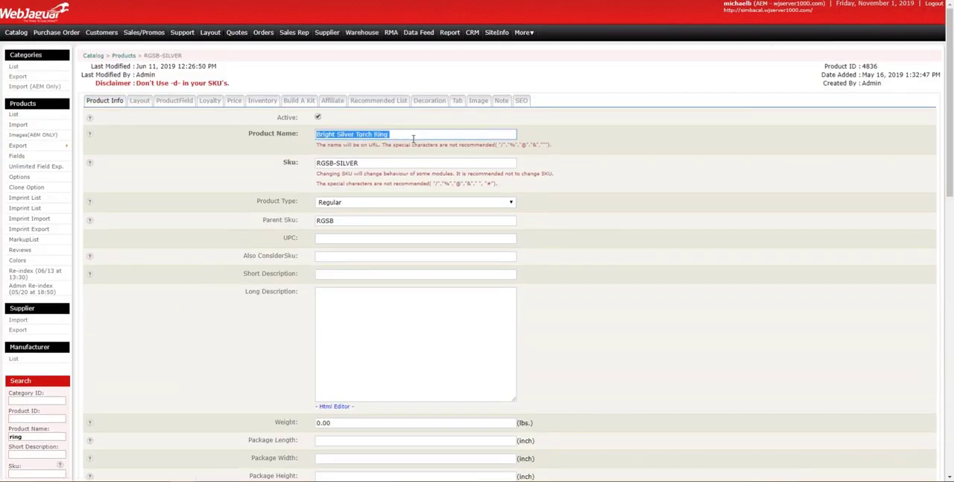
# View the Option Code field listing LabelType, BezelSilverCircle, InsertSilverCircle, RingPackaging, UploadLogoOption.
pyautogui.scroll(-3)
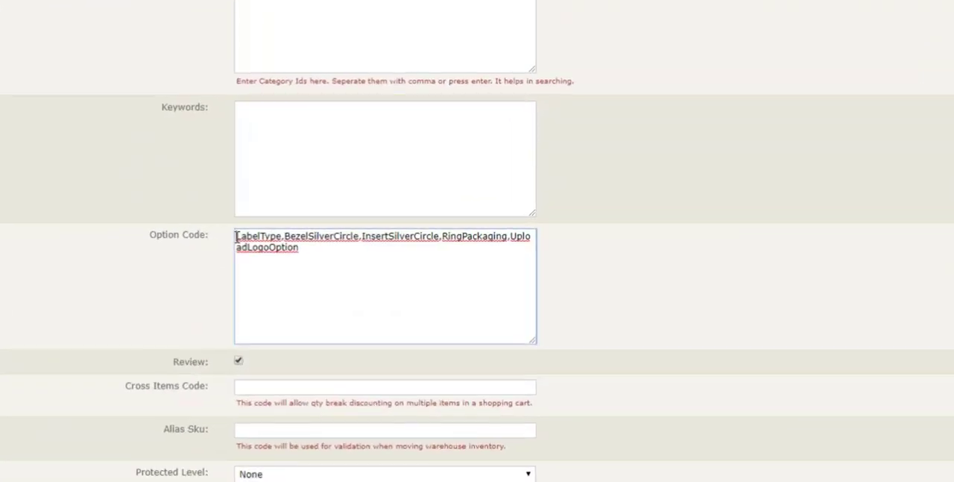
pyautogui.click(316, 252)
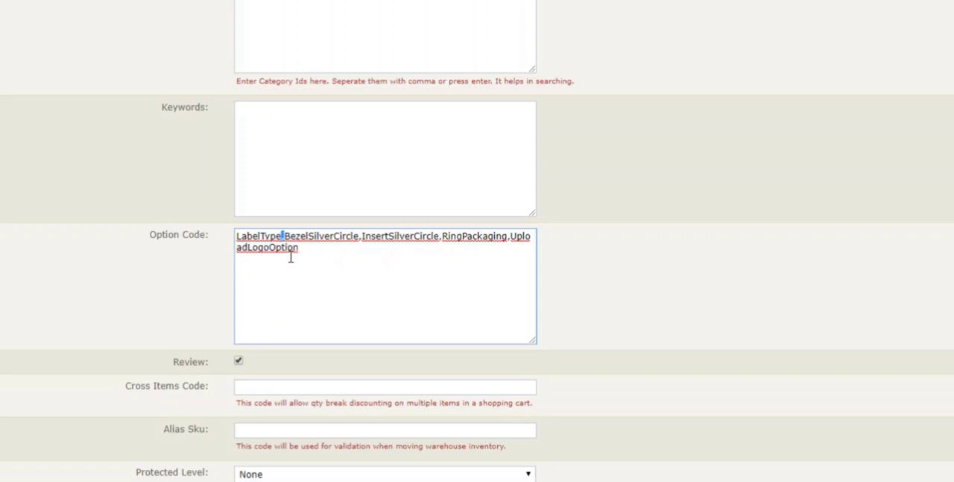
pyautogui.moveTo(365, 241)
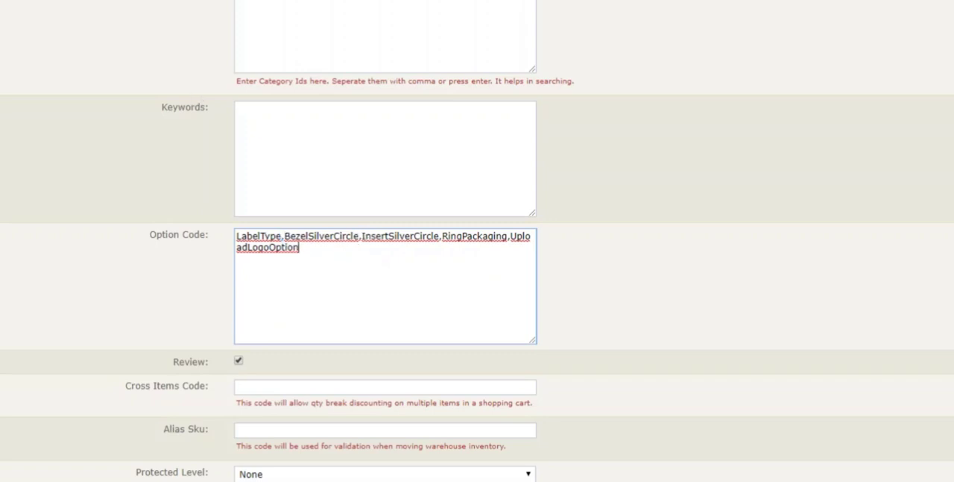
# Go to Catalog > Products > Options and edit the RingPackaging option.
pyautogui.click(26, 51)
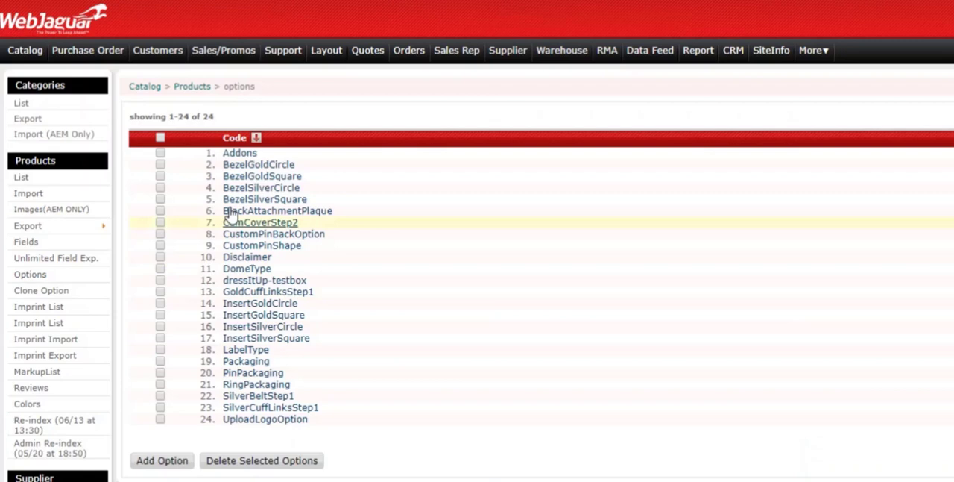
pyautogui.moveTo(247, 408)
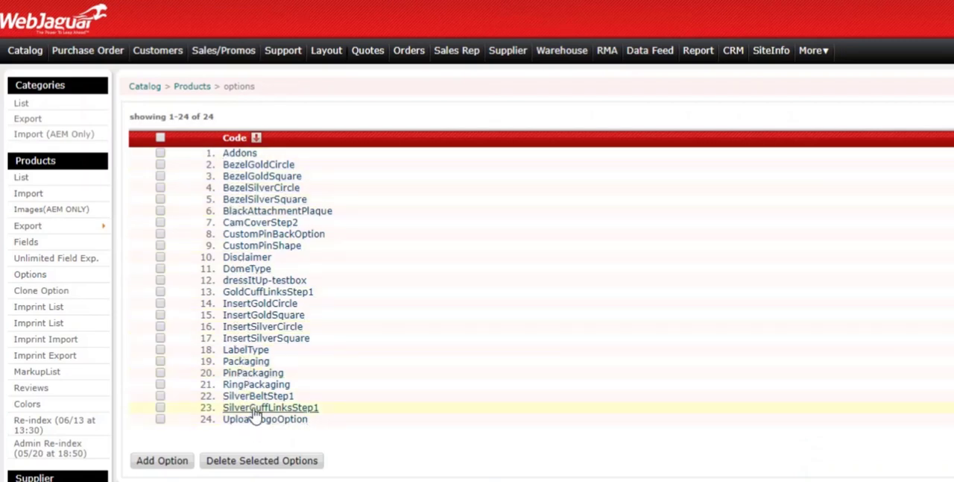
pyautogui.moveTo(283, 385)
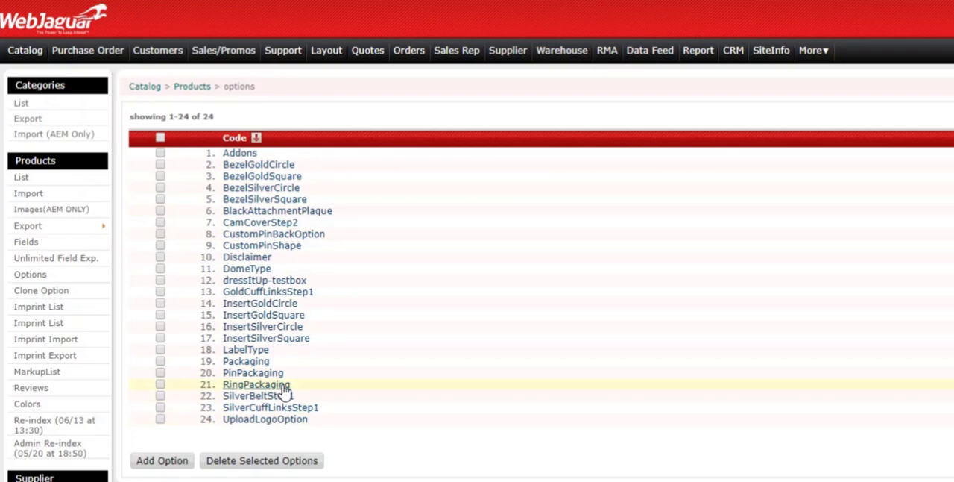
pyautogui.click(256, 385)
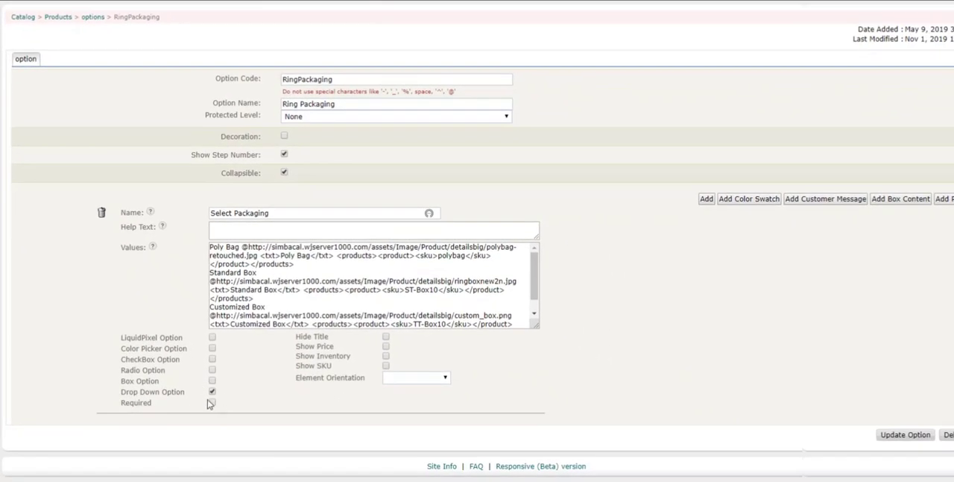
# Switch Select Packaging from Drop Down Option to Box Option and update.
pyautogui.click(212, 391)
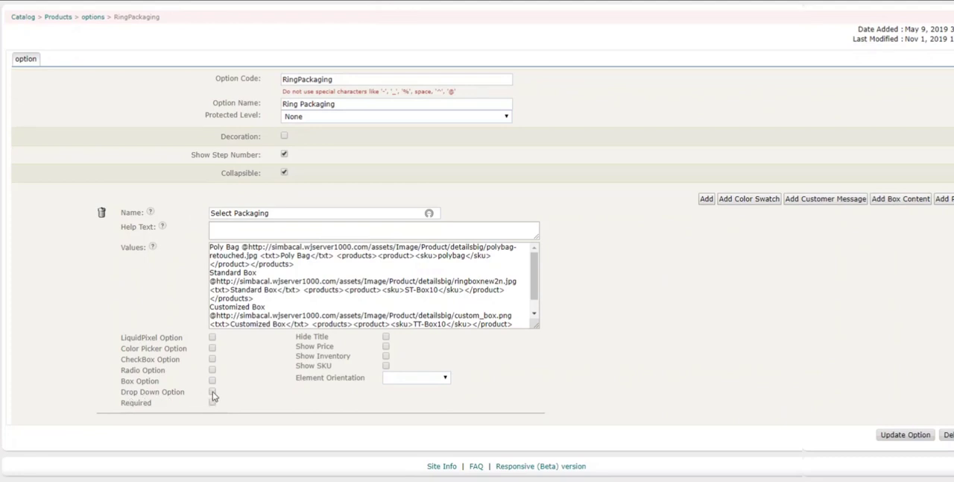
pyautogui.click(212, 380)
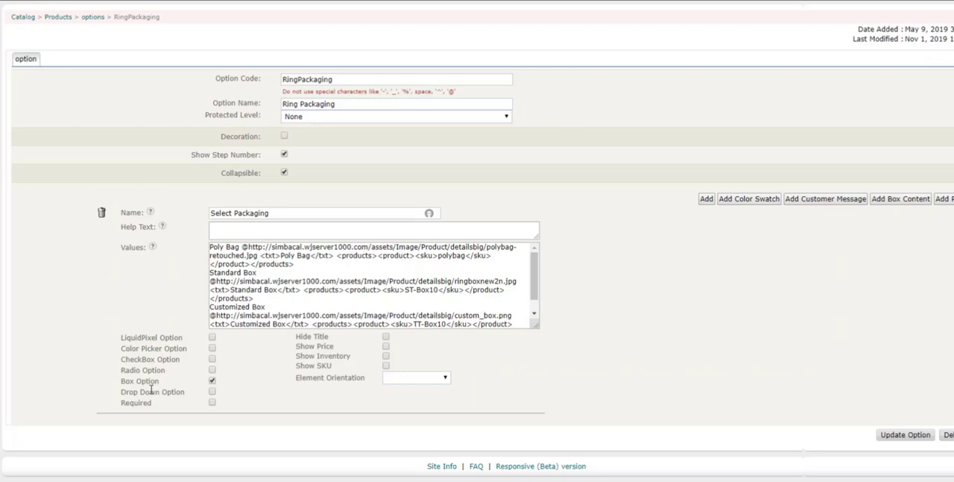
pyautogui.moveTo(185, 385)
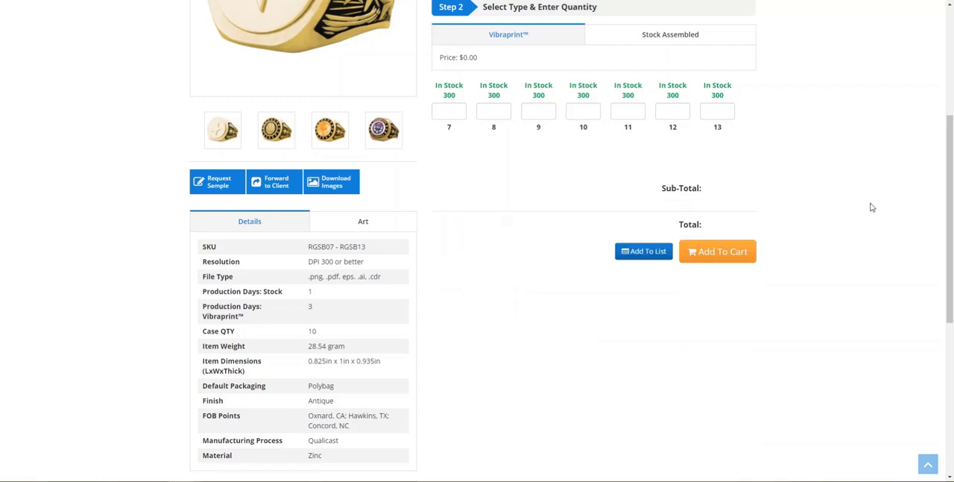
pyautogui.moveTo(549, 382)
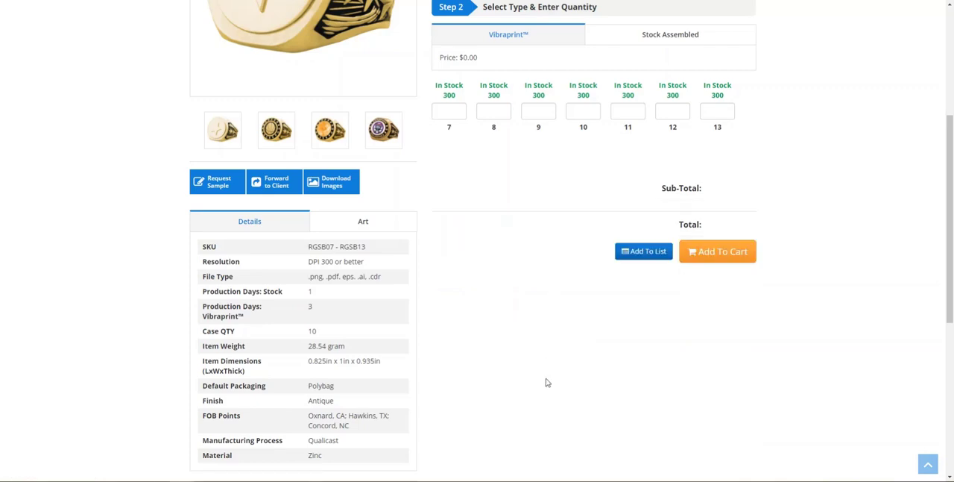
# Check the refreshed Ring Packaging step now shows Poly Bag, Standard Box and Customized Box picture boxes.
pyautogui.scroll(-3)
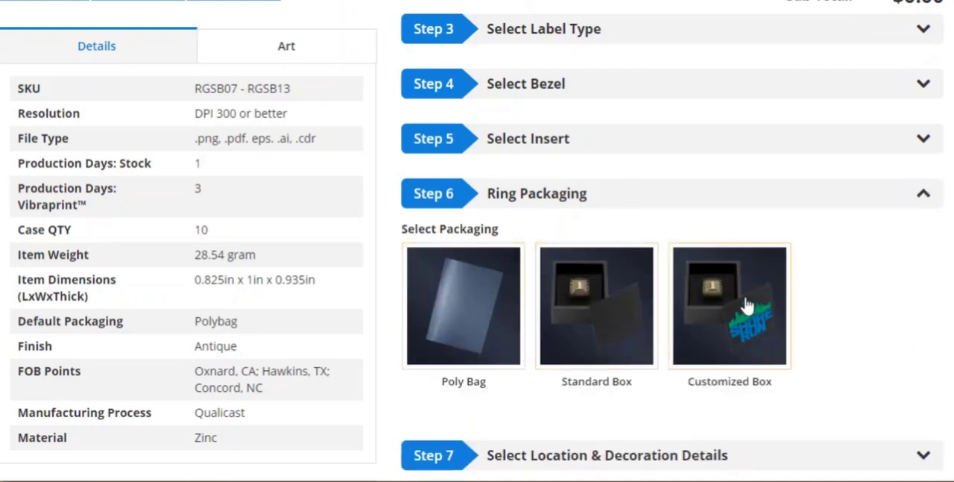
pyautogui.moveTo(737, 346)
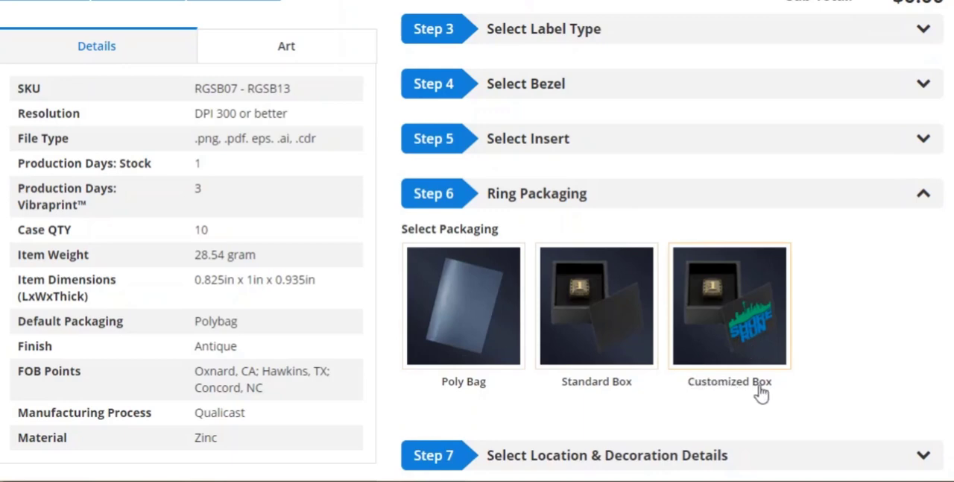
pyautogui.moveTo(738, 311)
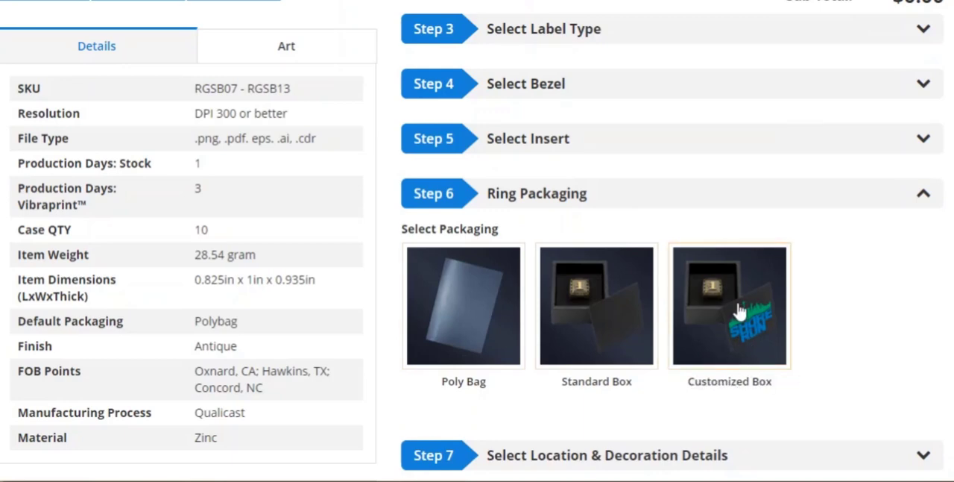
pyautogui.moveTo(790, 395)
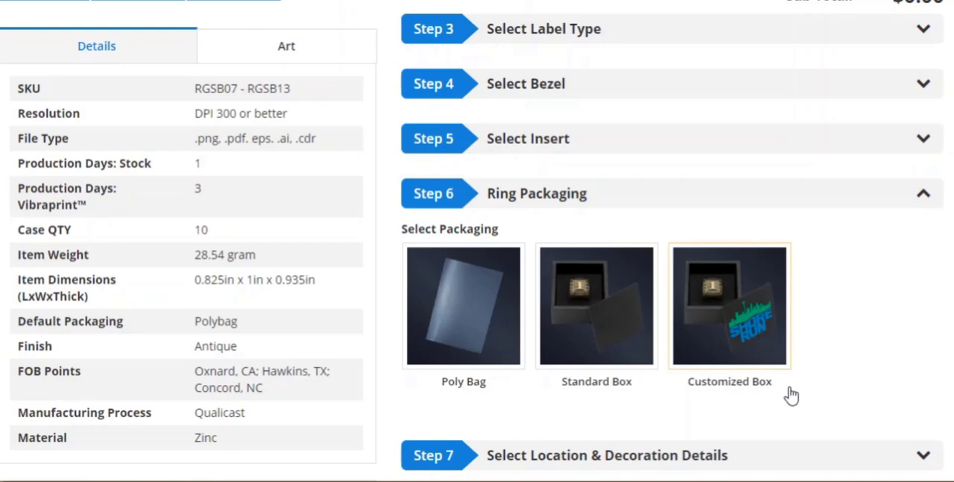
pyautogui.moveTo(679, 274)
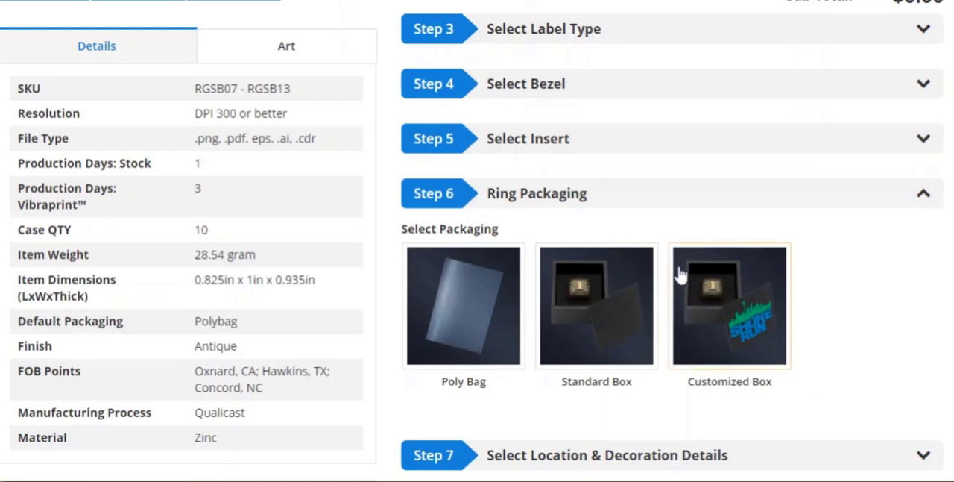
pyautogui.moveTo(693, 387)
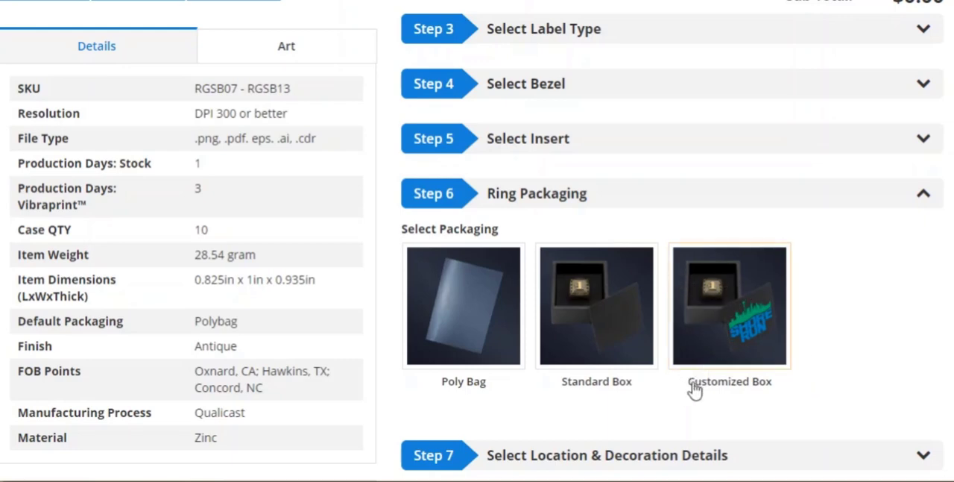